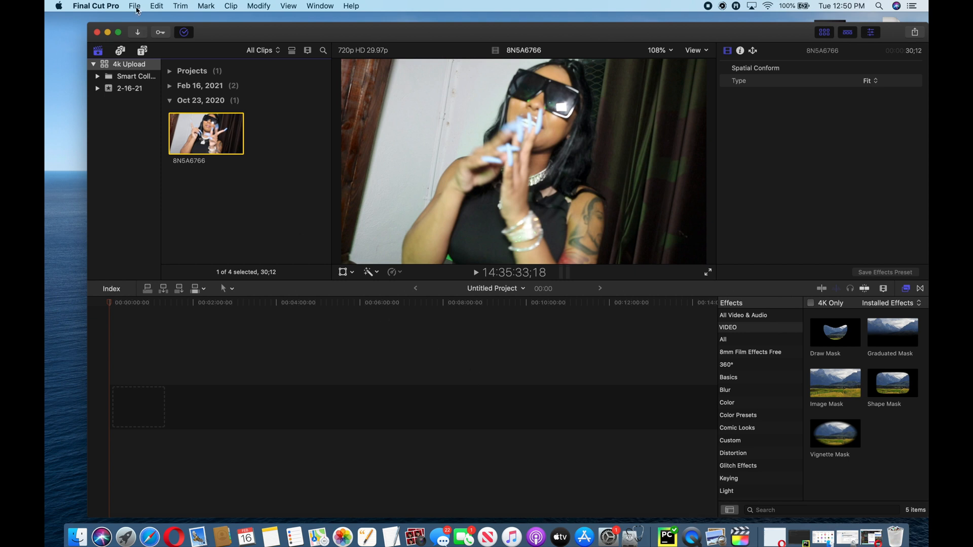
Start a new project from the File menu and select its default name field.
{"action": "left_click", "coordinate": [134, 6]}
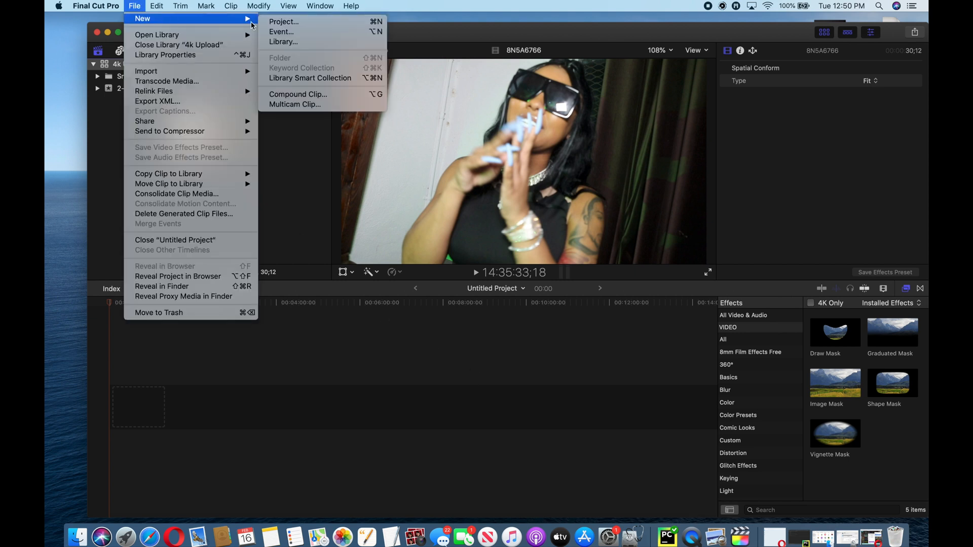
{"action": "left_click", "coordinate": [284, 22]}
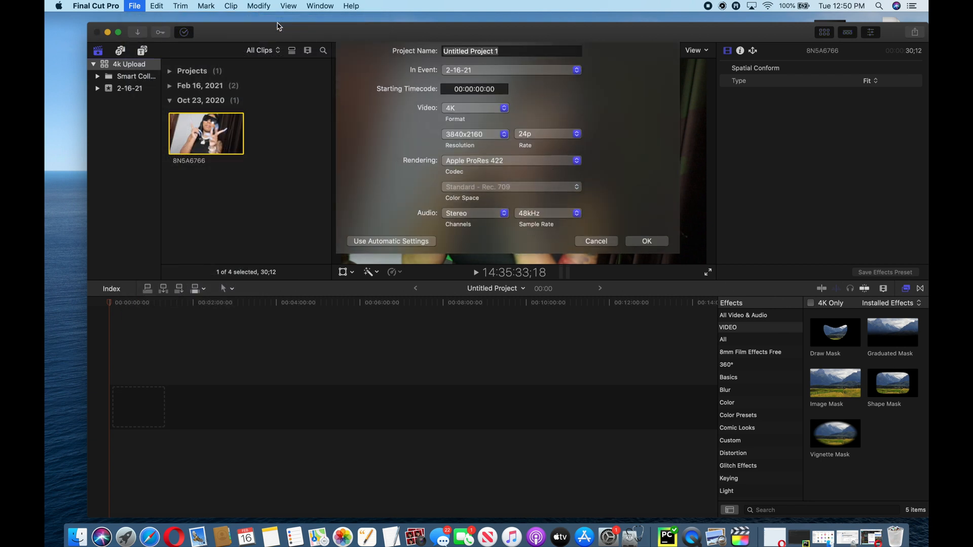
{"action": "left_click", "coordinate": [511, 51]}
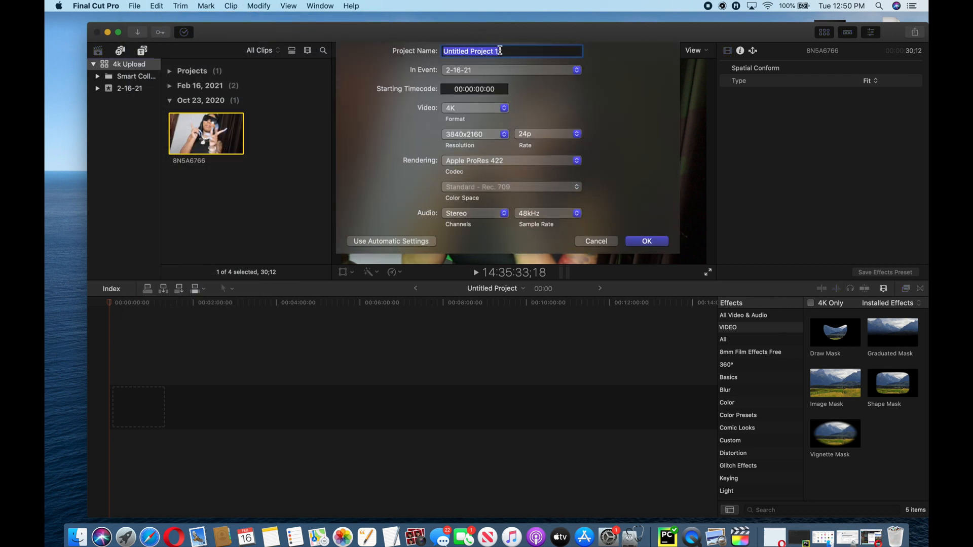
Enter 'Ari Footage' as the project name and reselect 4K as the video format.
{"action": "type", "text": "Ari Footage"}
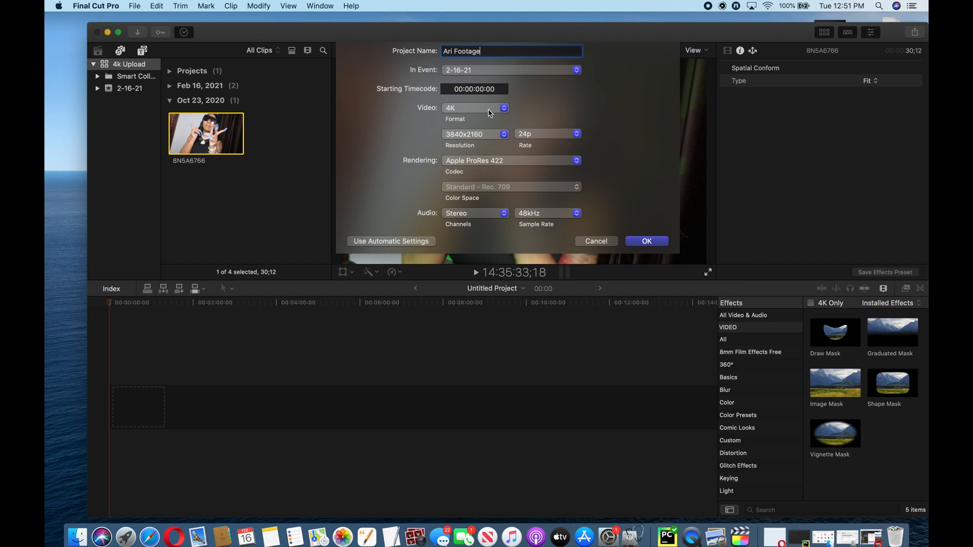
{"action": "left_click", "coordinate": [475, 108]}
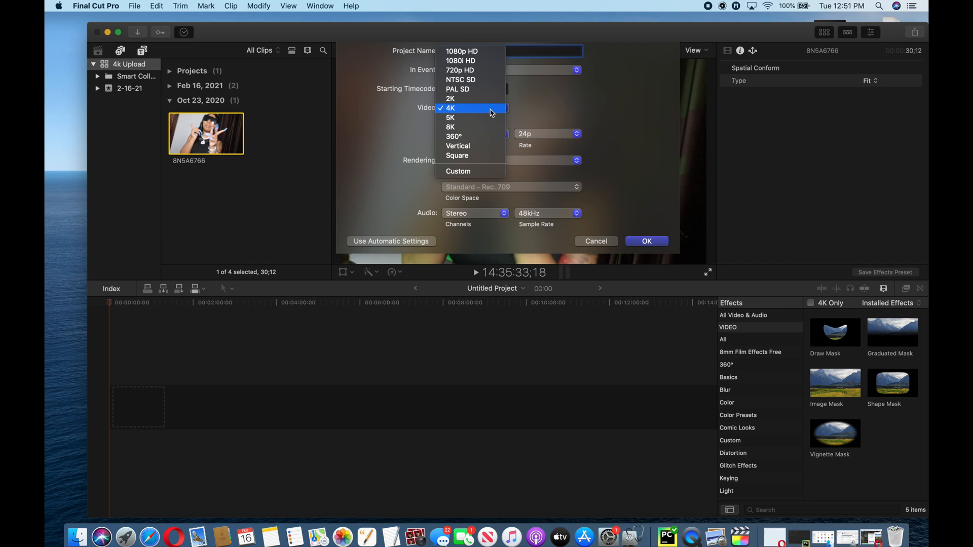
{"action": "mouse_move", "coordinate": [472, 51]}
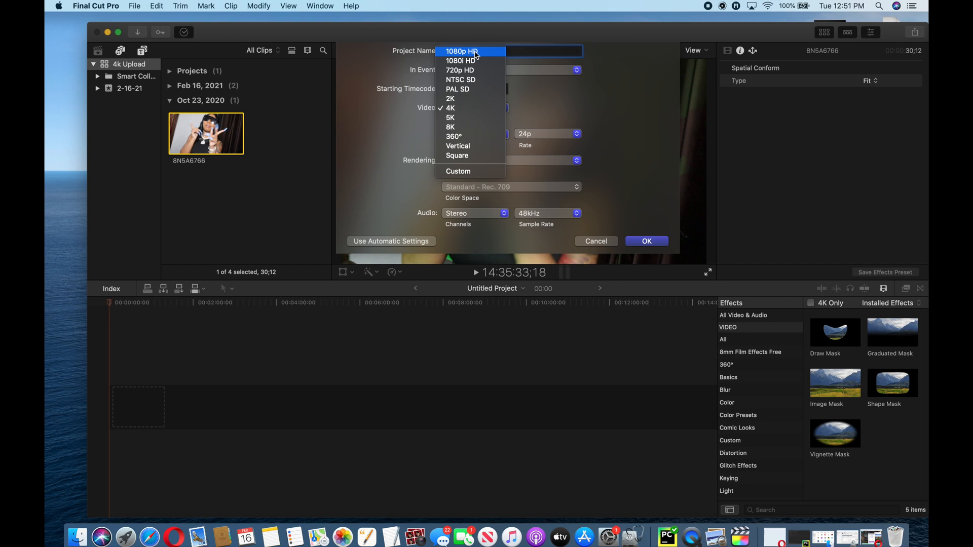
{"action": "mouse_move", "coordinate": [470, 70]}
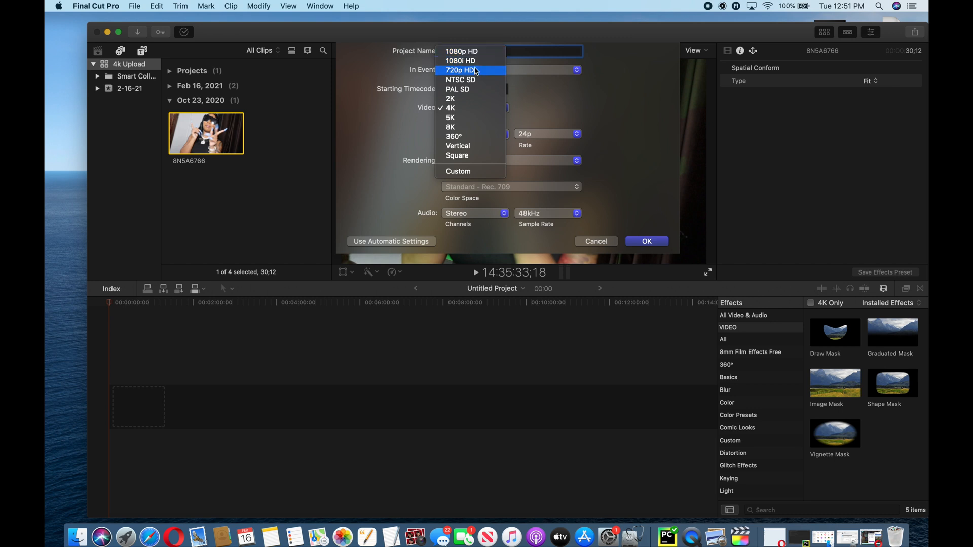
{"action": "mouse_move", "coordinate": [475, 108]}
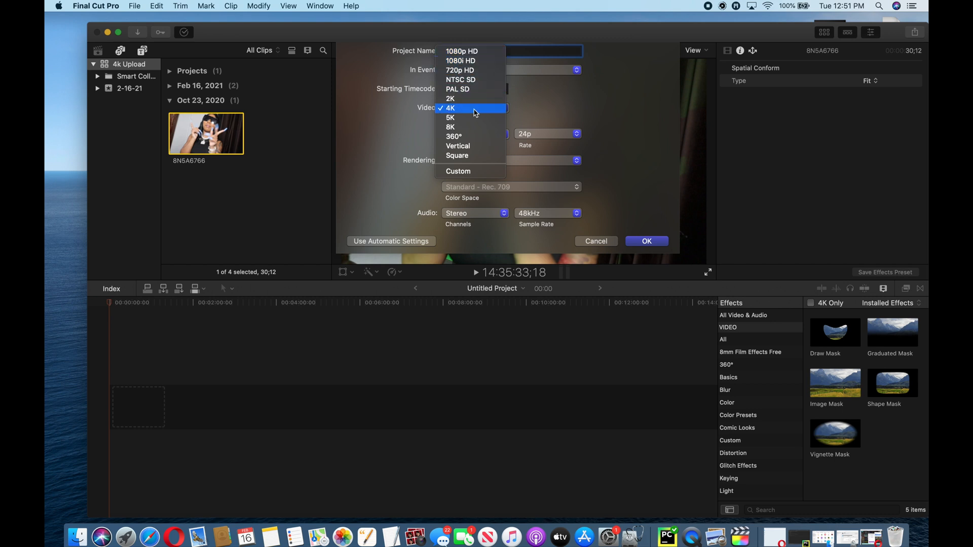
{"action": "left_click", "coordinate": [451, 108]}
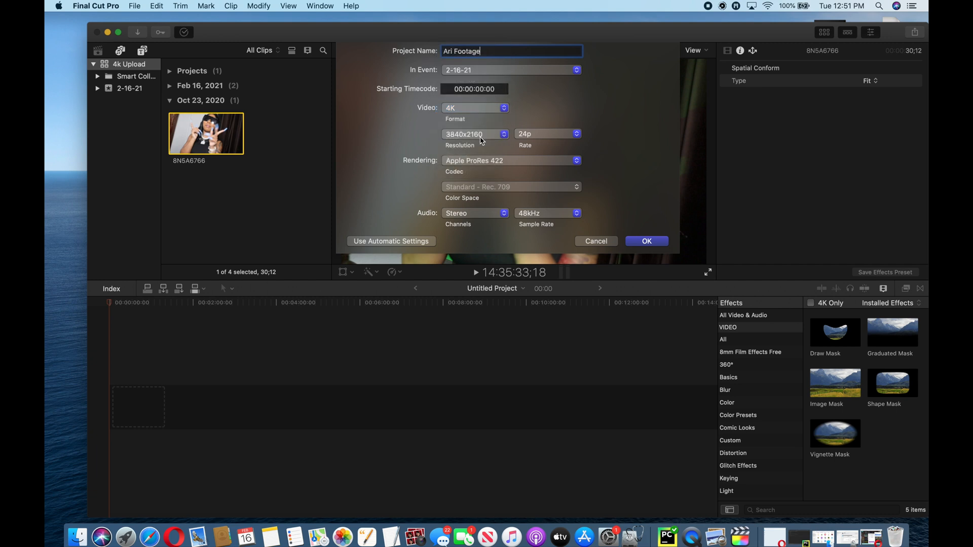
Choose 24p as the frame rate and confirm the new 4K project with OK.
{"action": "left_click", "coordinate": [475, 134]}
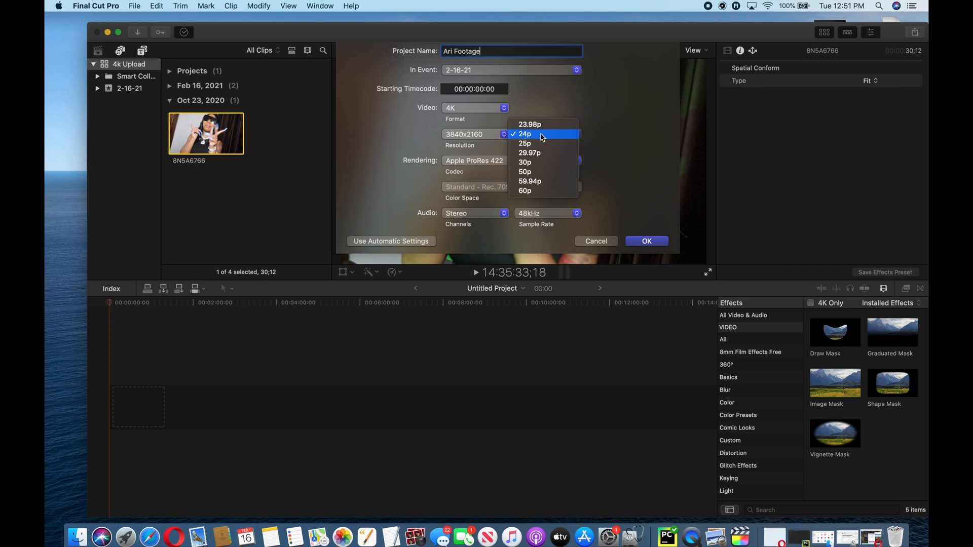
{"action": "mouse_move", "coordinate": [537, 191]}
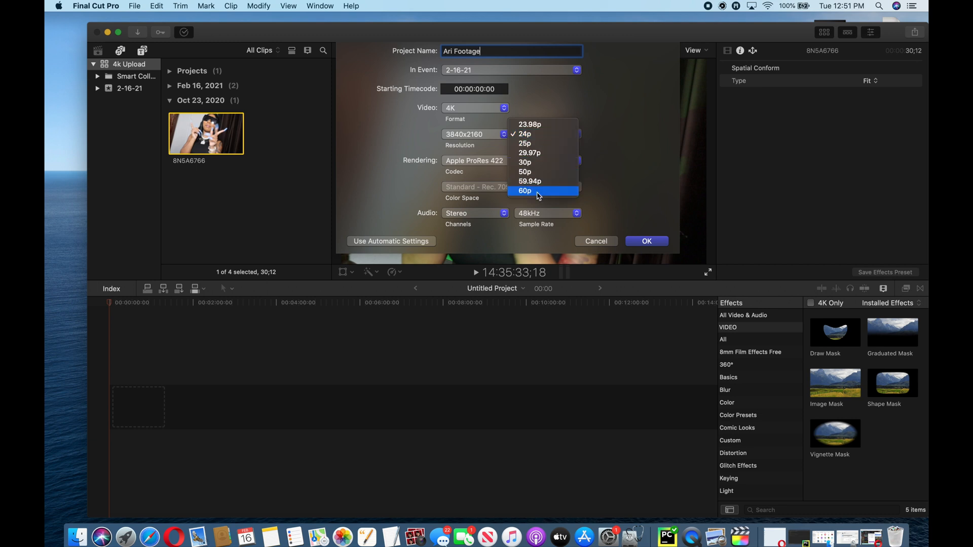
{"action": "mouse_move", "coordinate": [525, 133]}
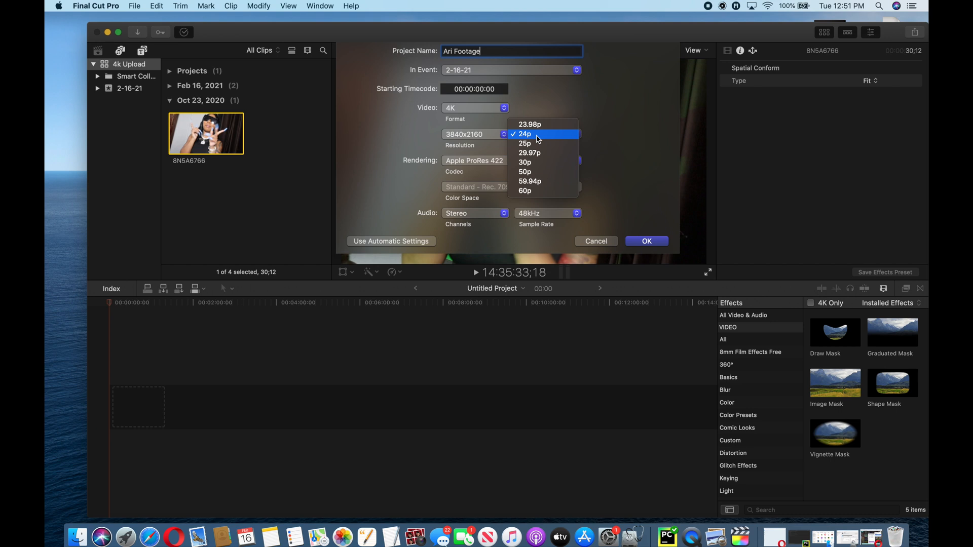
{"action": "left_click", "coordinate": [525, 133]}
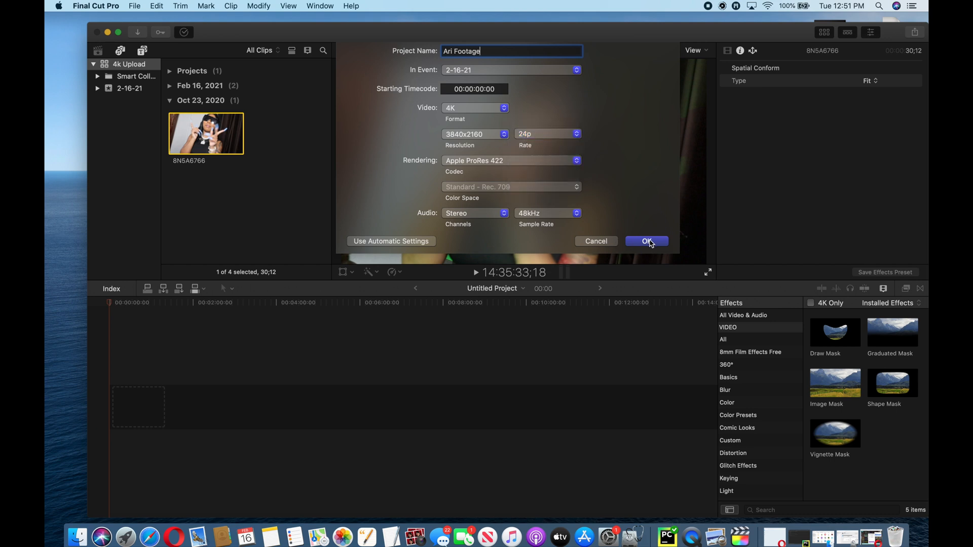
{"action": "left_click", "coordinate": [646, 240]}
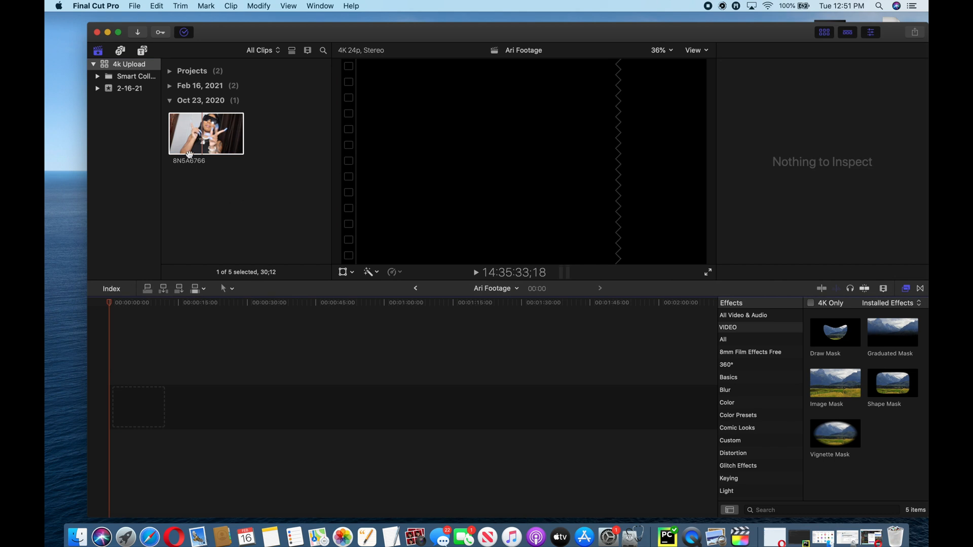
Drag the 8N5A6766 clip from the browser into the empty timeline.
{"action": "left_click", "coordinate": [206, 133]}
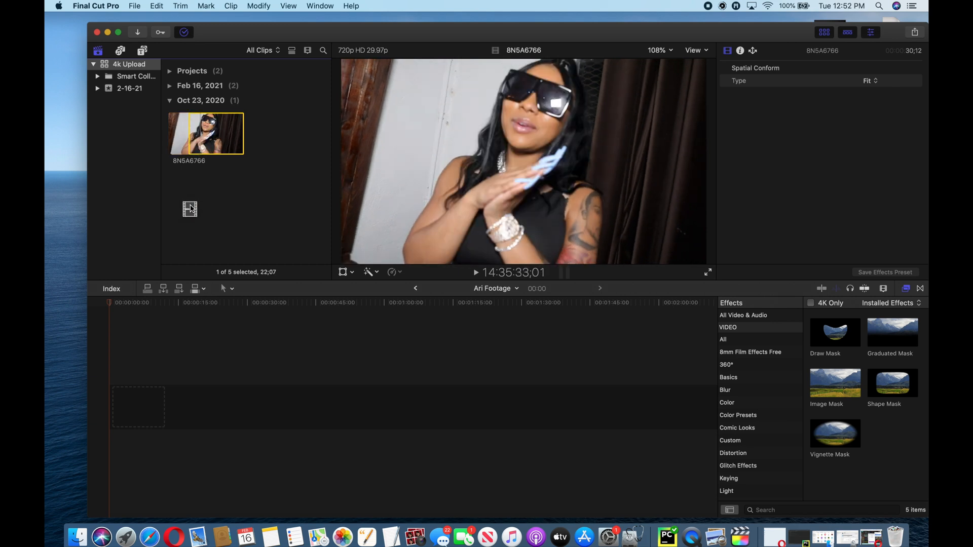
{"action": "left_click_drag", "start_coordinate": [206, 133], "coordinate": [158, 406]}
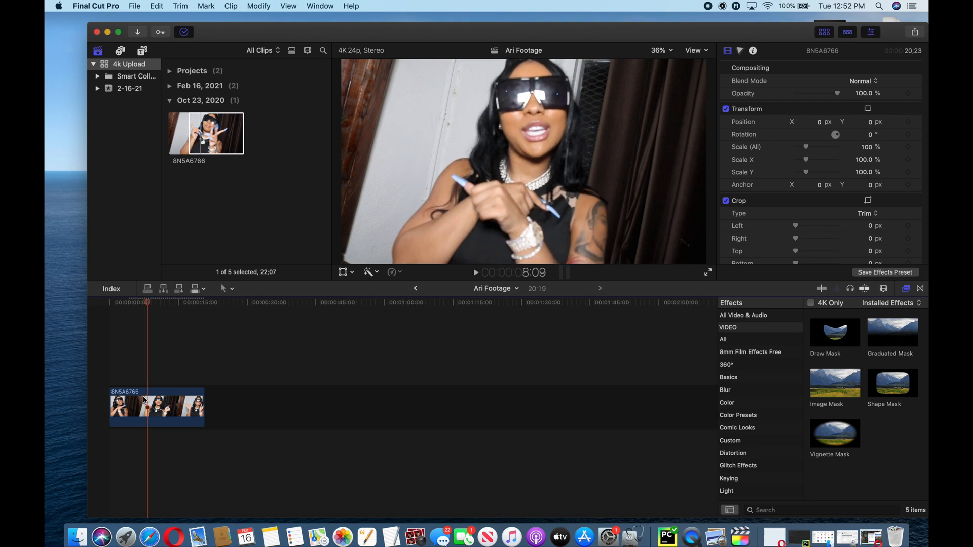
Start a Master File export from the Share menu and show its settings.
{"action": "left_click", "coordinate": [914, 31]}
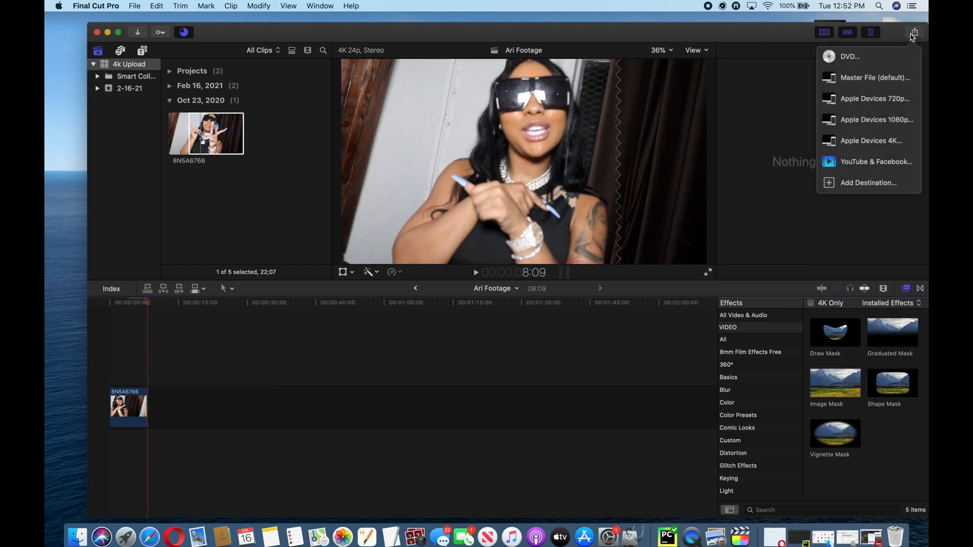
{"action": "mouse_move", "coordinate": [876, 77]}
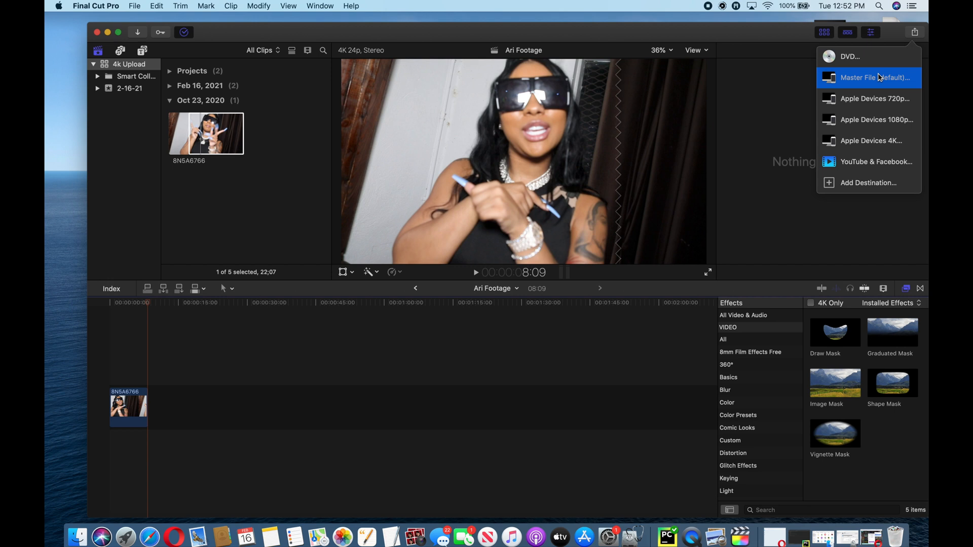
{"action": "left_click", "coordinate": [873, 77]}
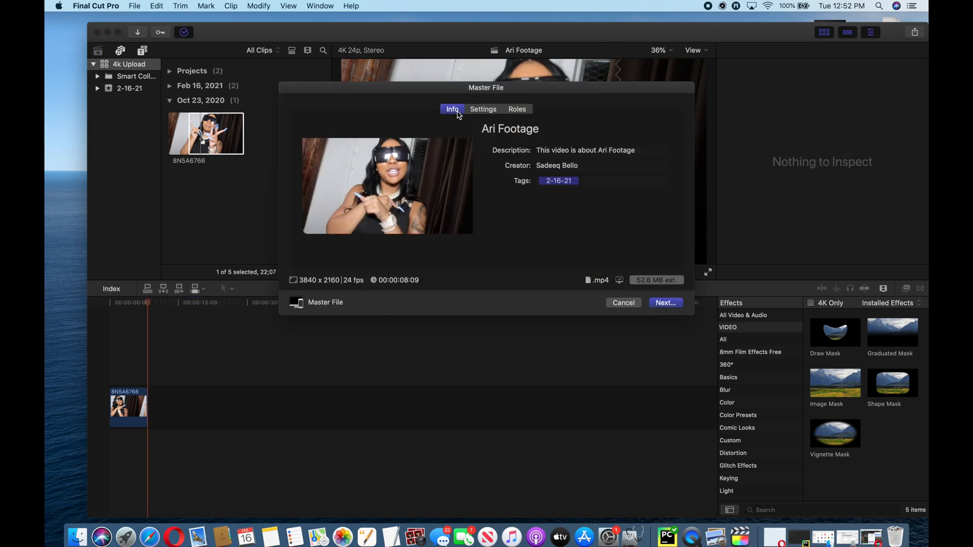
{"action": "left_click", "coordinate": [483, 110]}
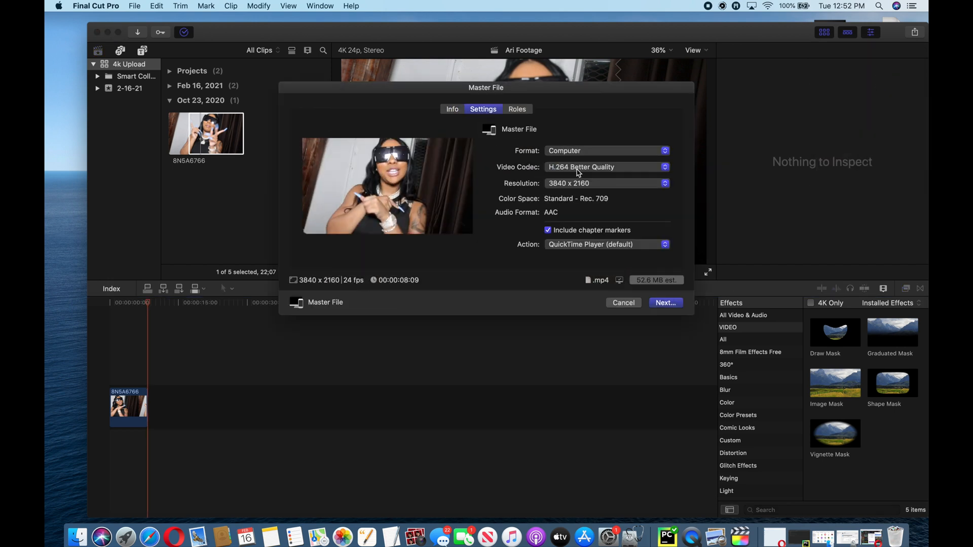
Keep the export resolution at 3840 x 2160 and the format at Computer.
{"action": "left_click", "coordinate": [605, 167]}
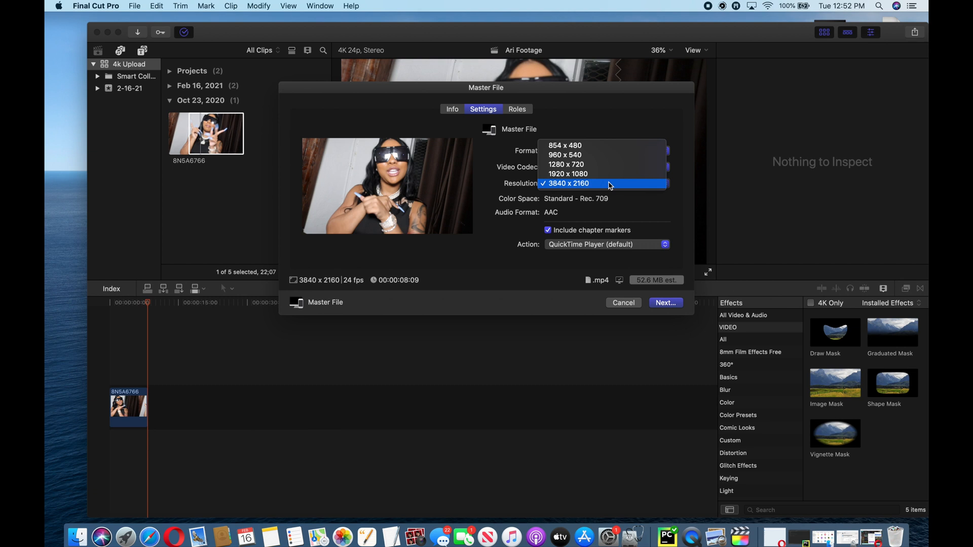
{"action": "left_click", "coordinate": [568, 183]}
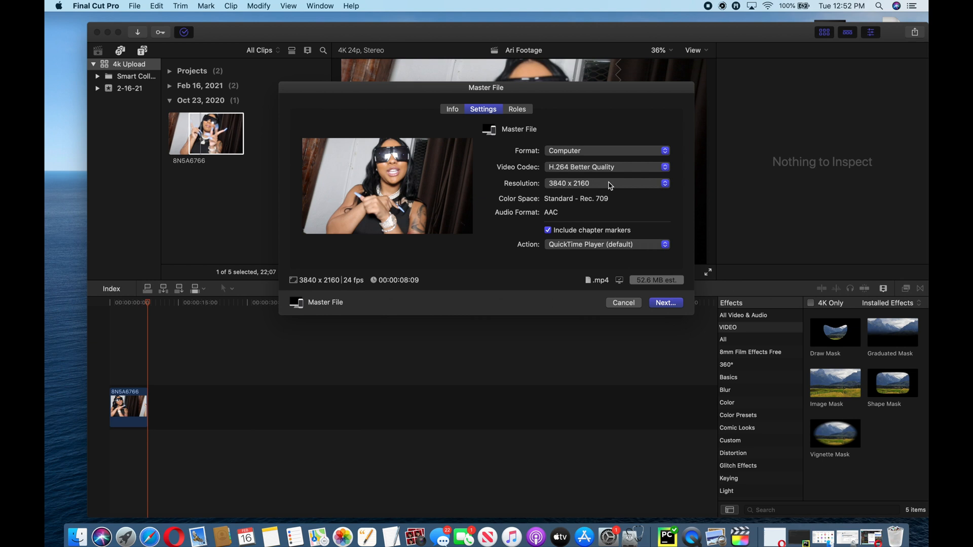
{"action": "left_click", "coordinate": [606, 150]}
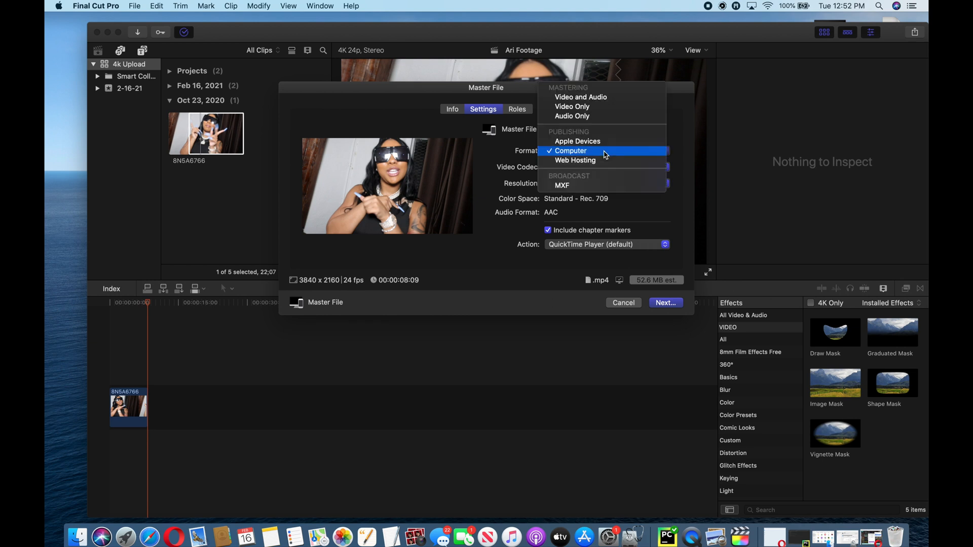
{"action": "left_click", "coordinate": [570, 150]}
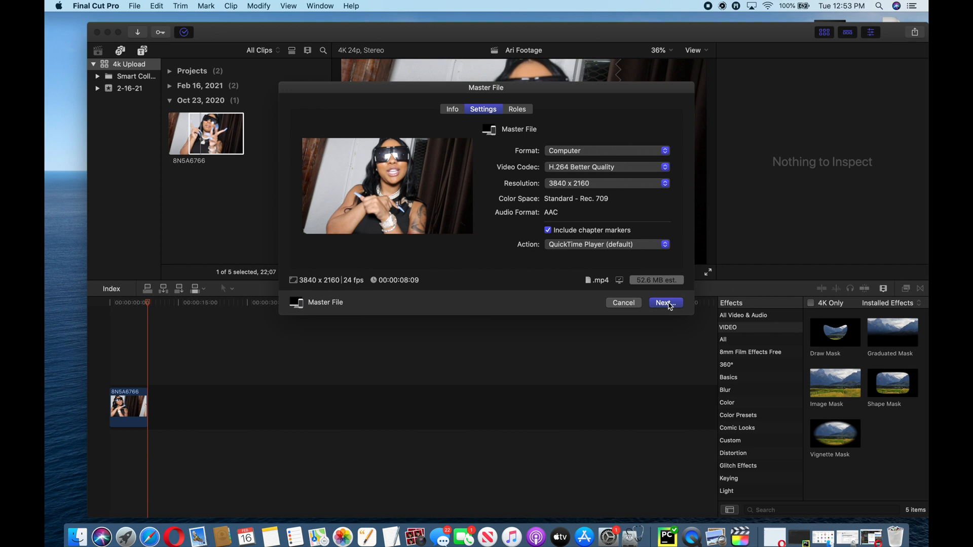
Save the master file as 'Ari Footage' on the LaCie drive to start exporting.
{"action": "left_click", "coordinate": [664, 303]}
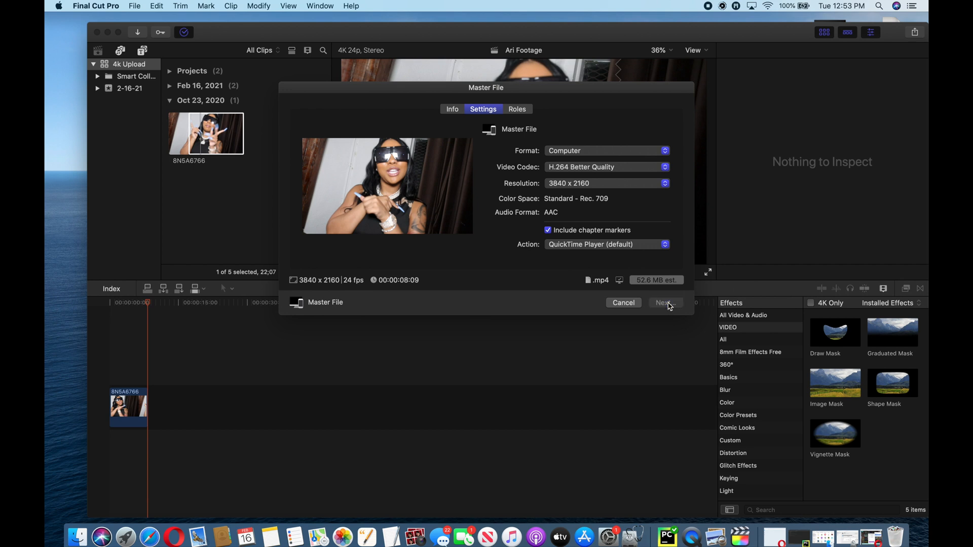
{"action": "left_click", "coordinate": [664, 305]}
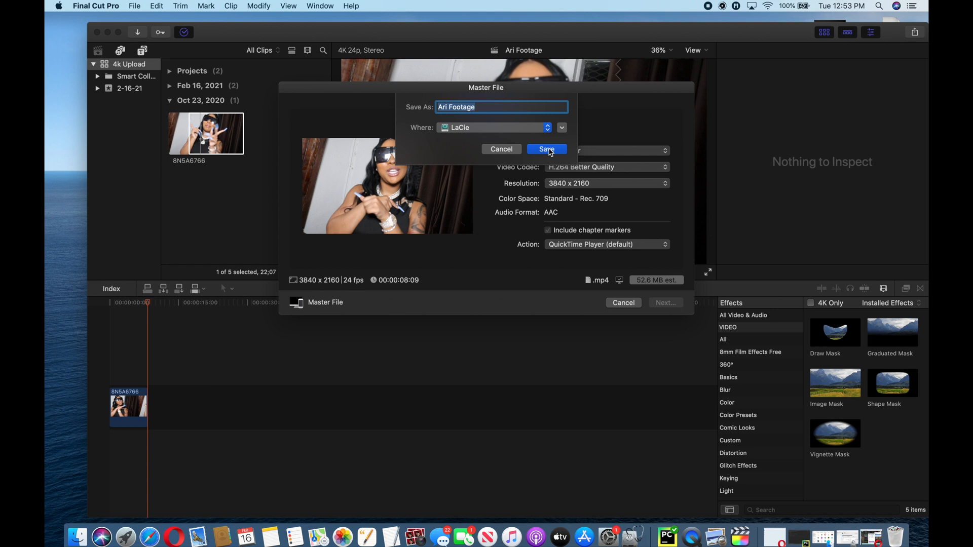
{"action": "left_click", "coordinate": [546, 149]}
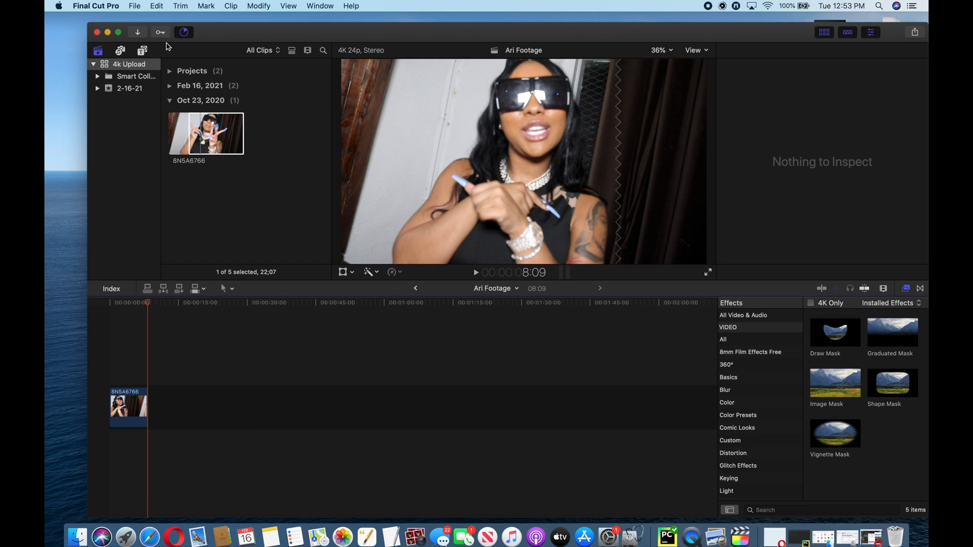
{"action": "mouse_move", "coordinate": [183, 32]}
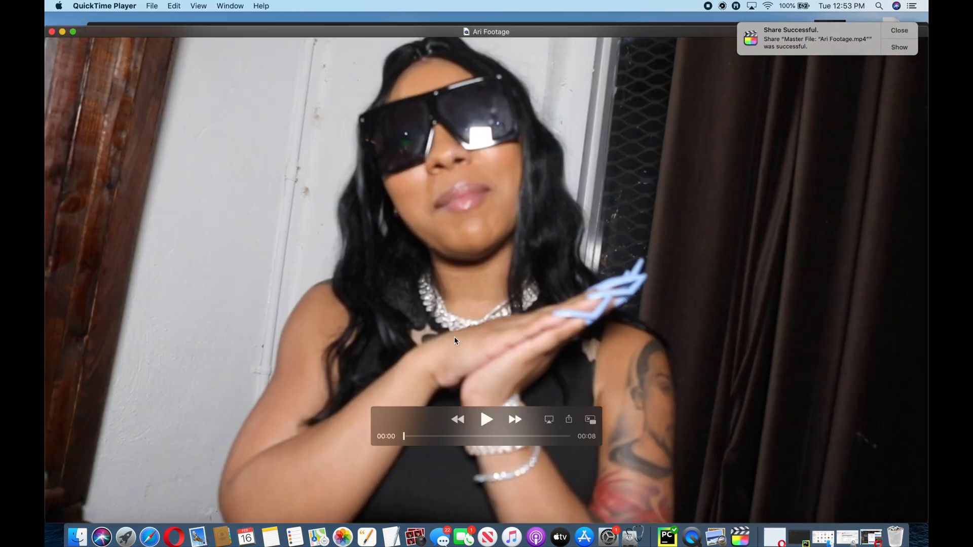
{"action": "mouse_move", "coordinate": [745, 177]}
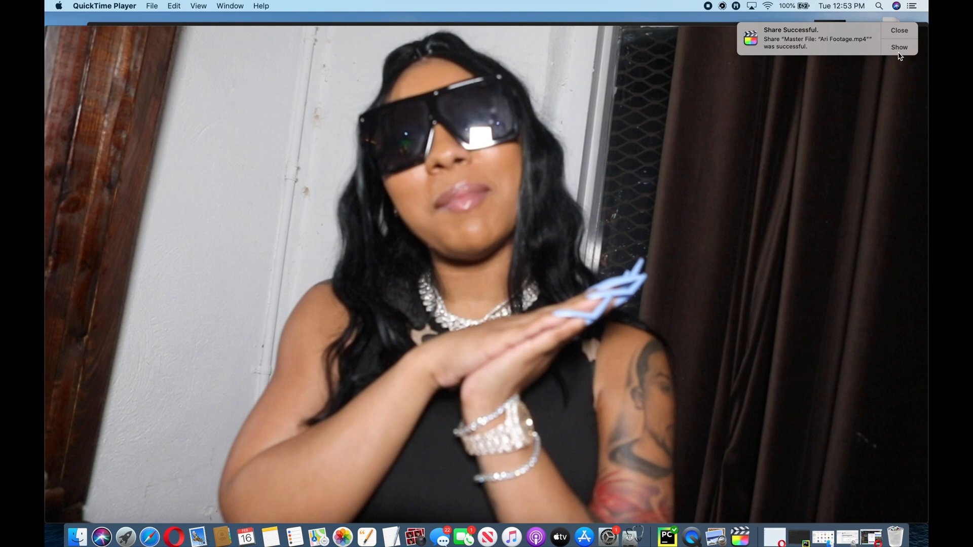
{"action": "mouse_move", "coordinate": [899, 51]}
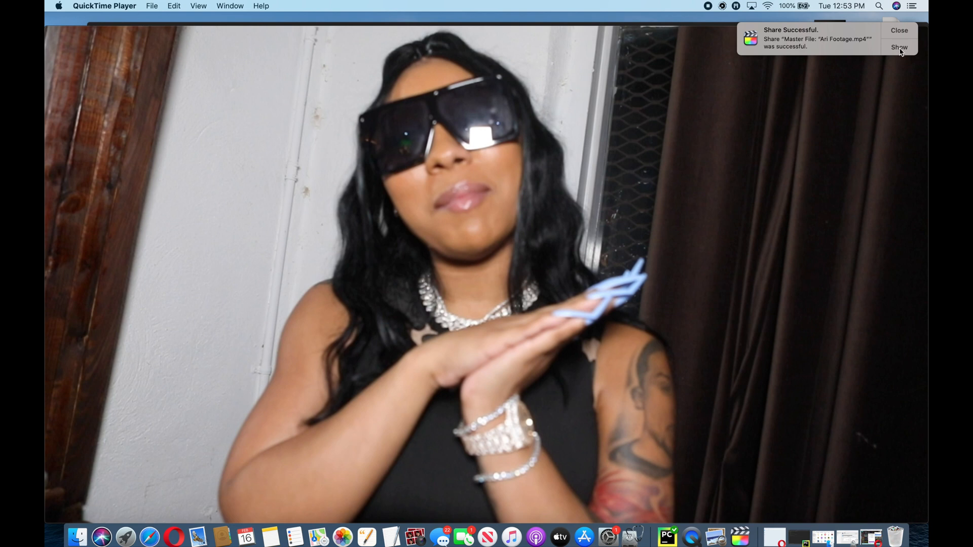